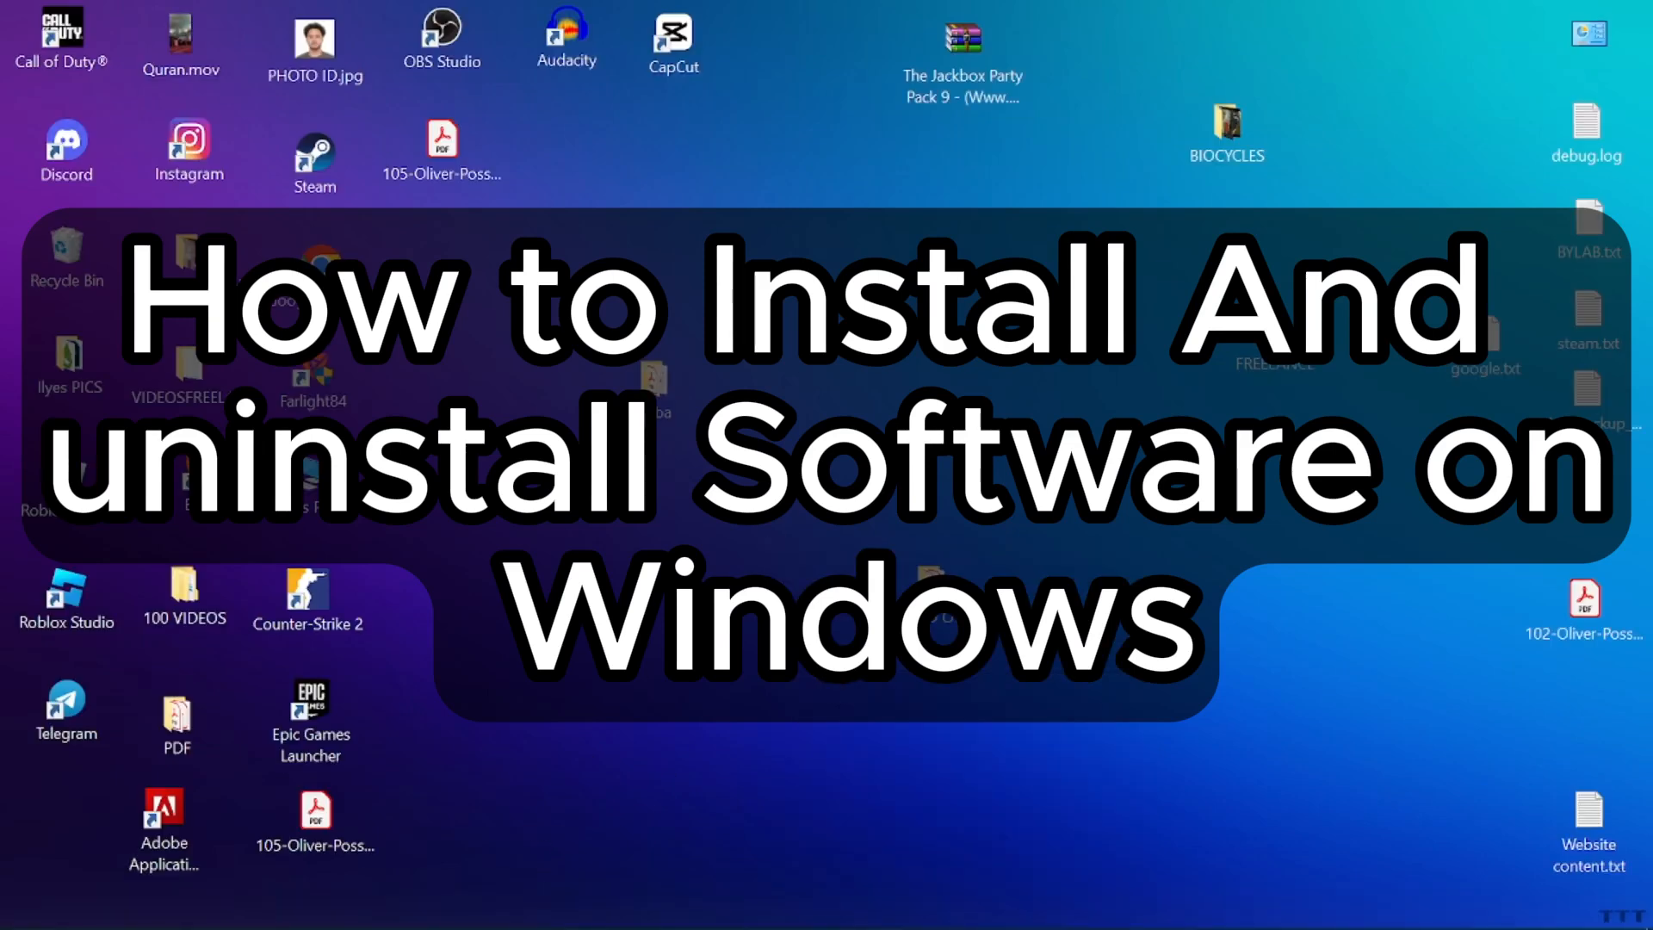
mouse_move(480, 713)
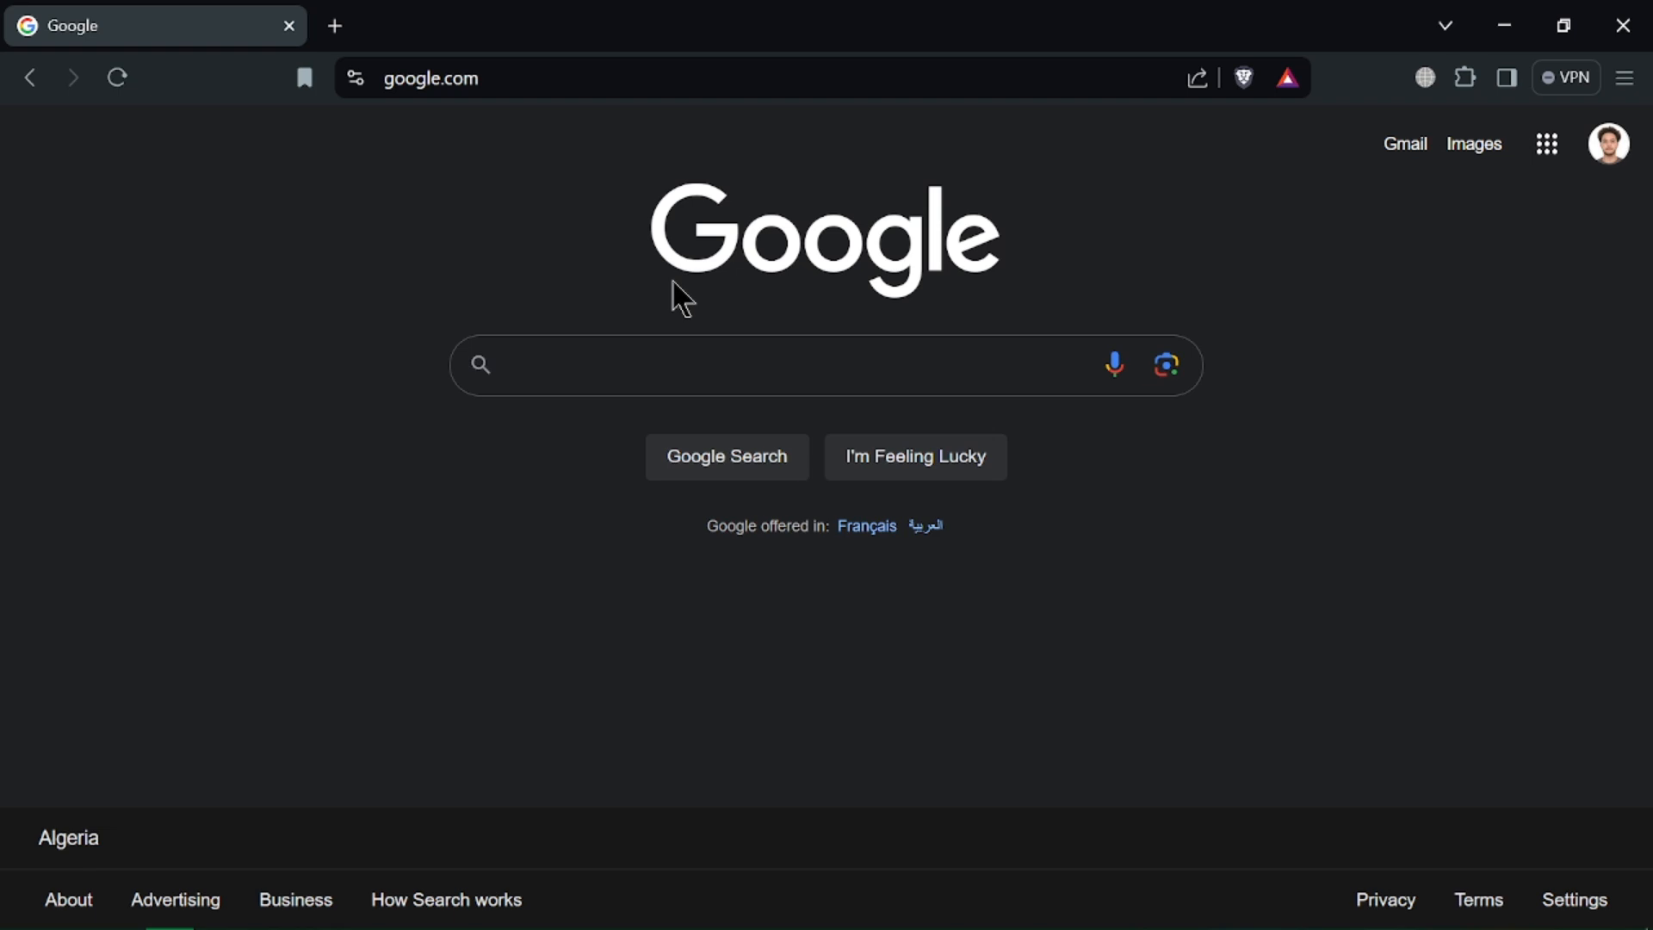
- Run a Google search for 'official website'
click(727, 365)
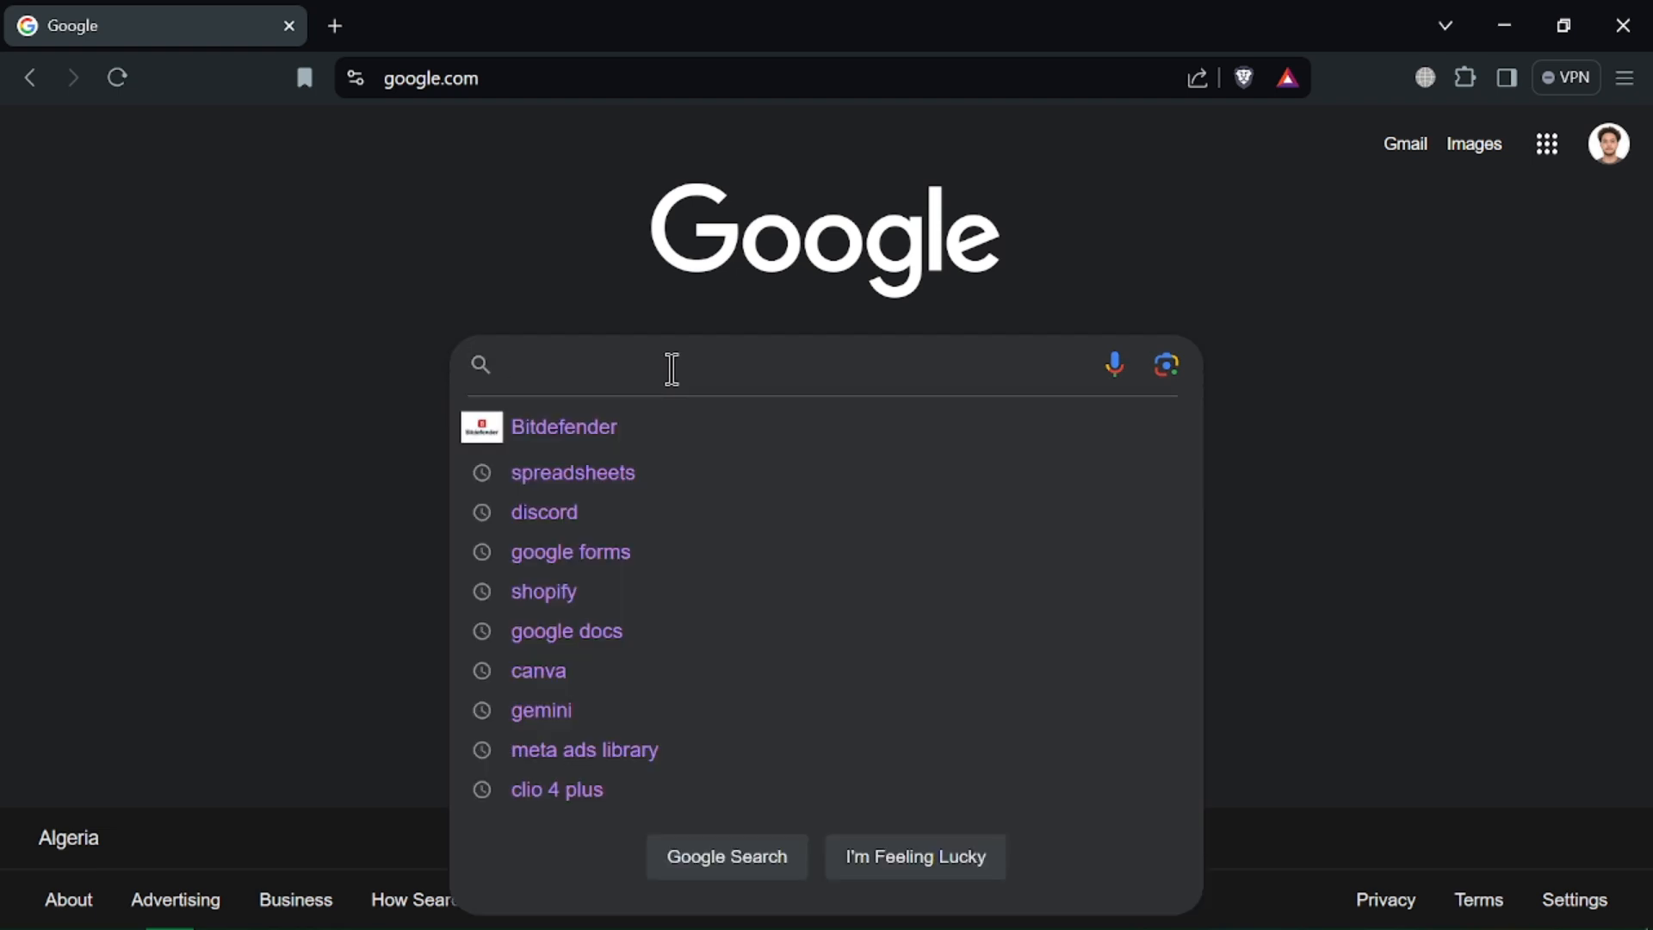
text(OFFICIAL WEBS)
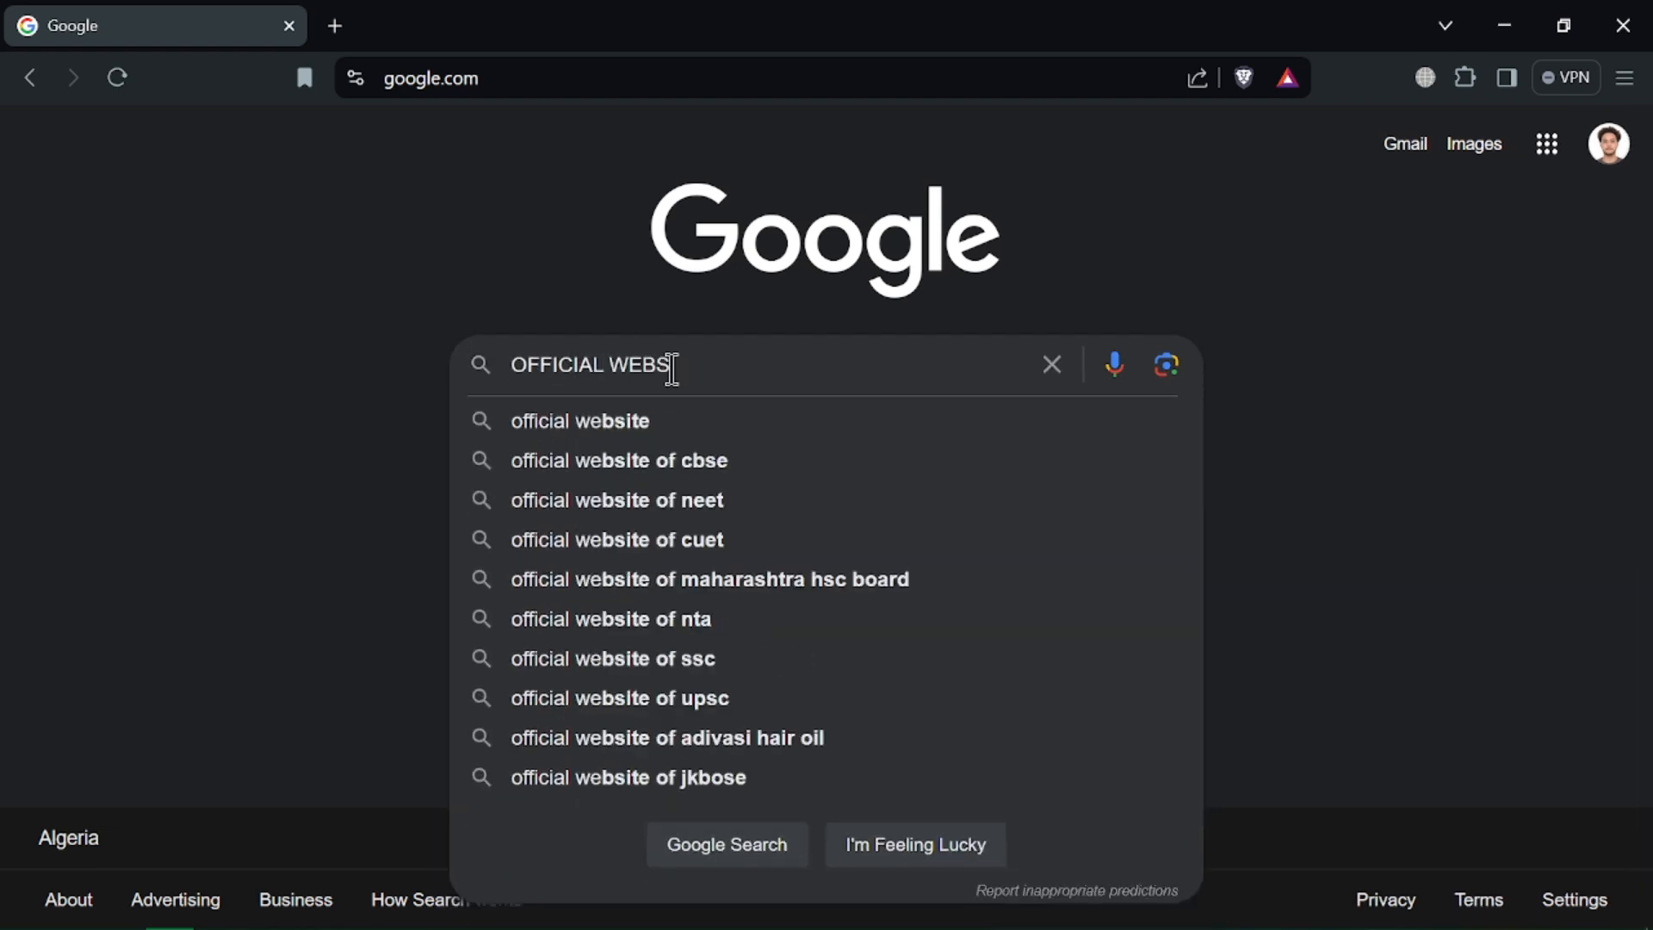
key(Return)
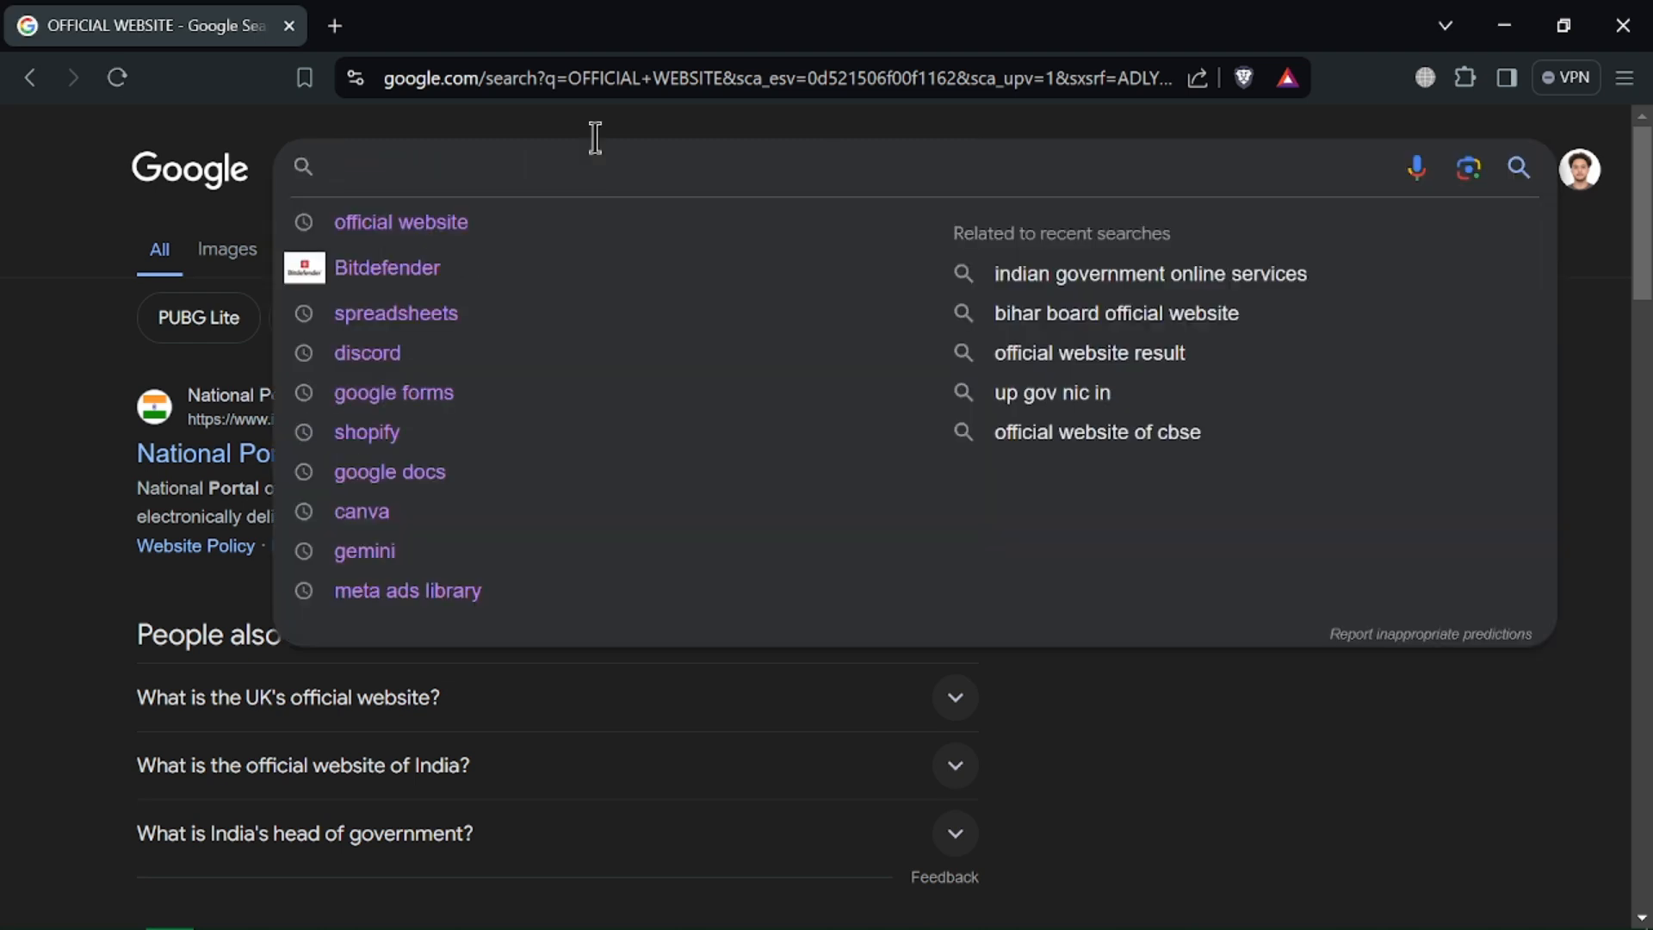
mouse_move(422, 393)
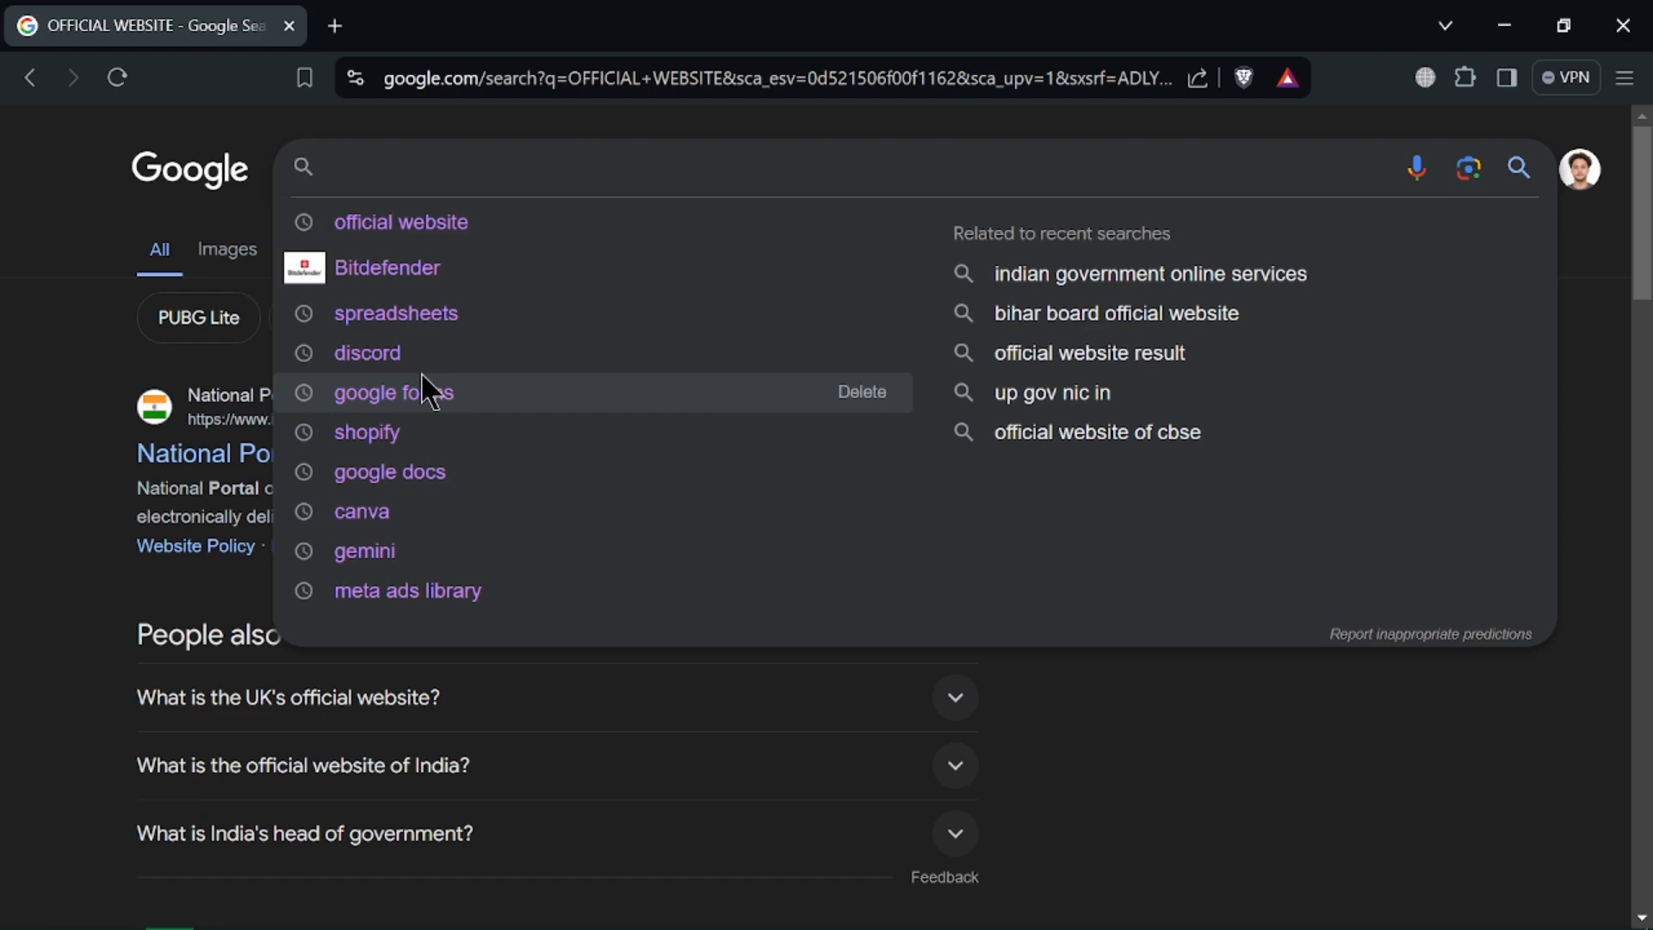
- Visit Discord's download page, close it, and launch File Explorer
click(366, 353)
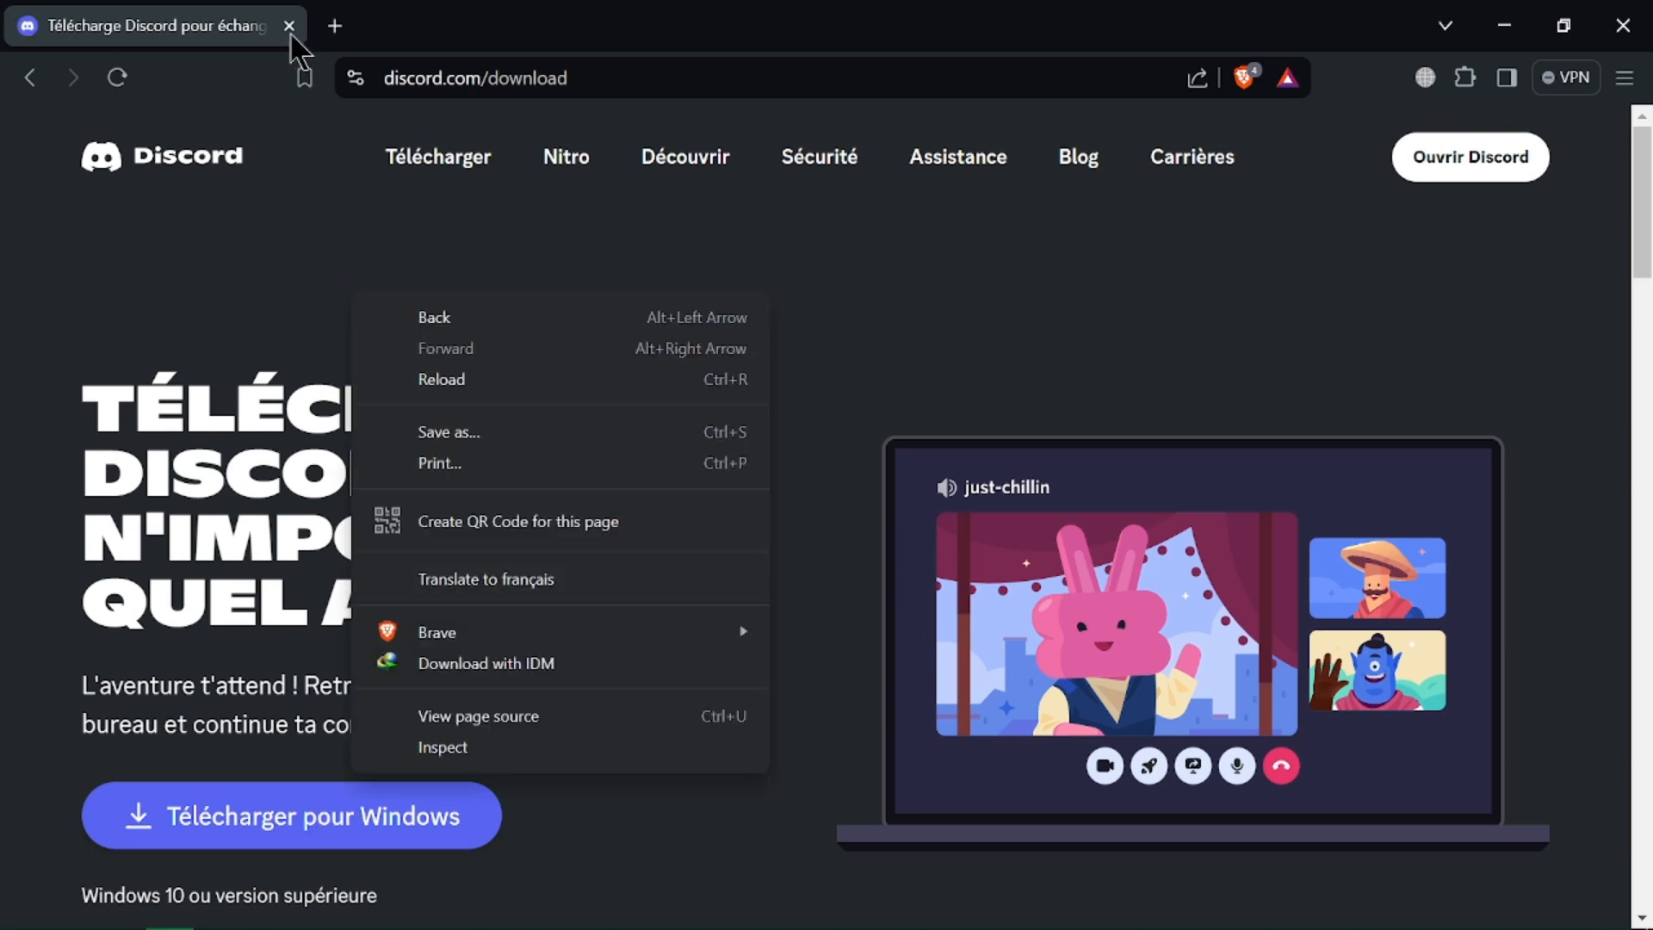
click(21, 910)
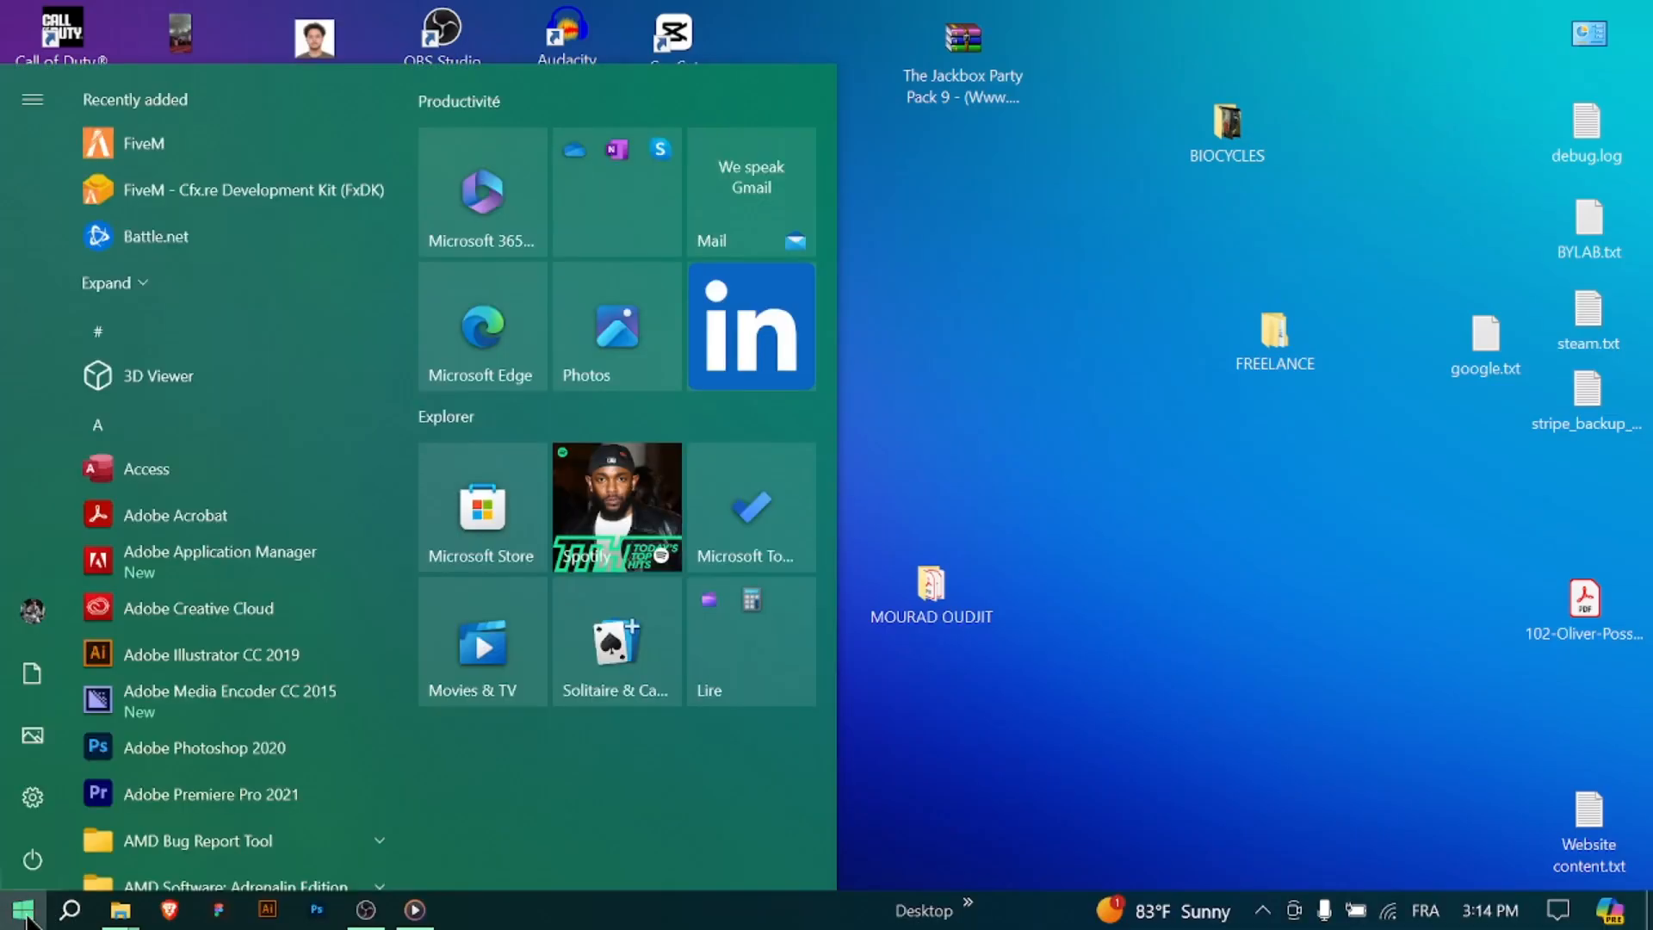
click(71, 911)
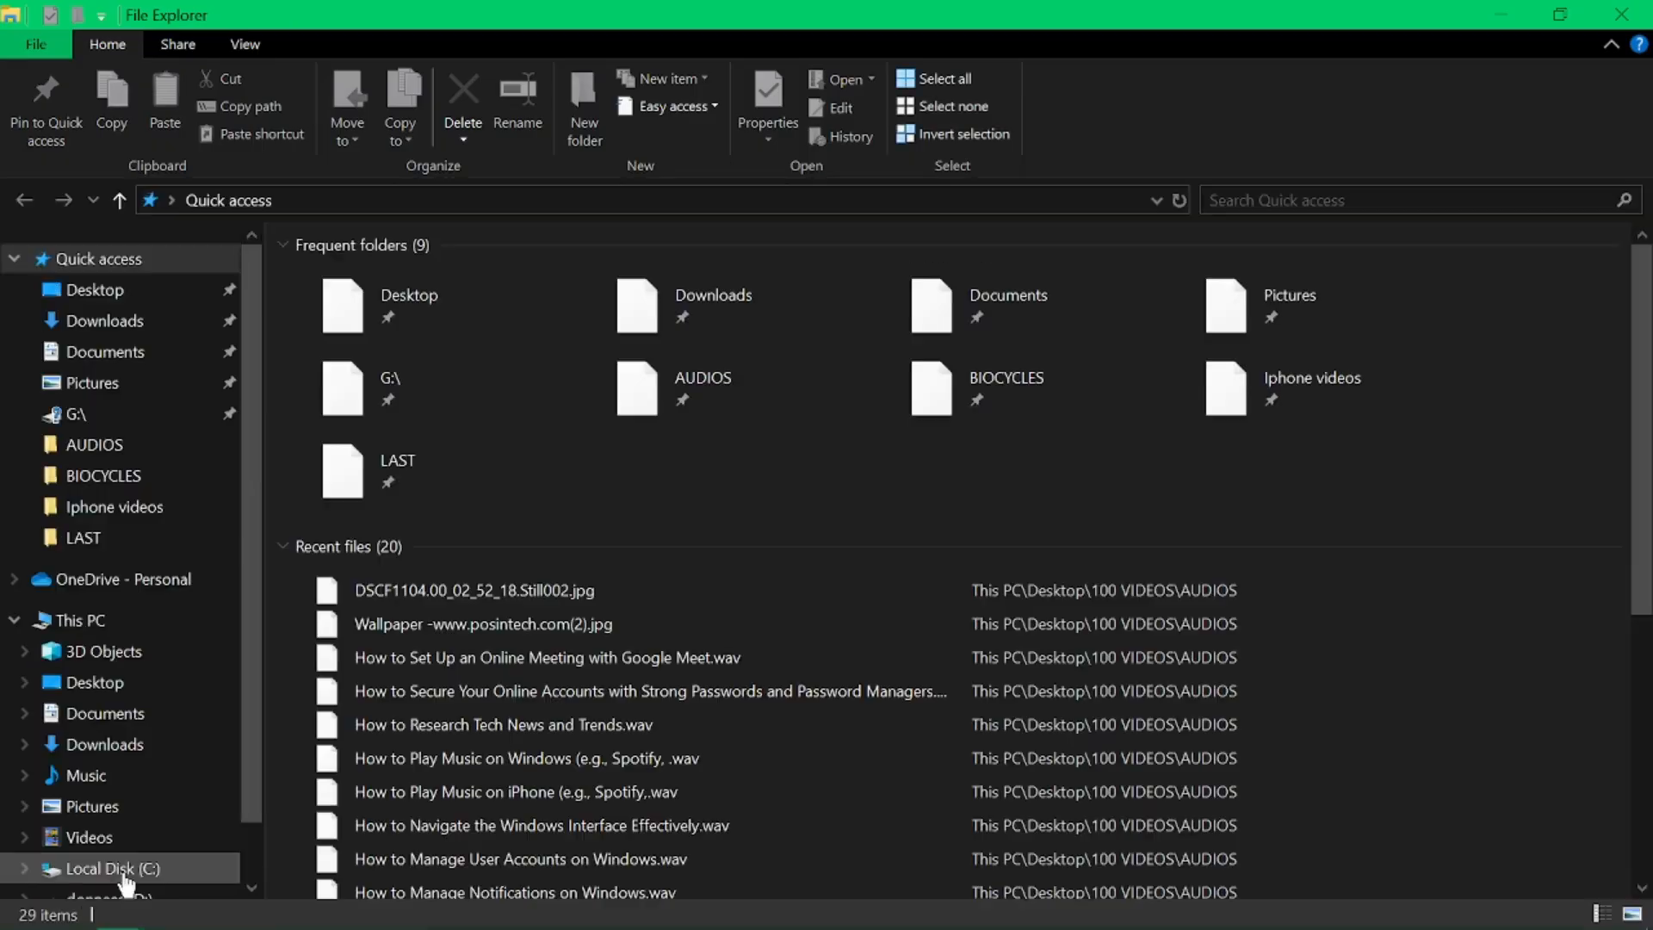
- View the Downloads folder in File Explorer, then bring up Settings' Apps & features list
click(104, 320)
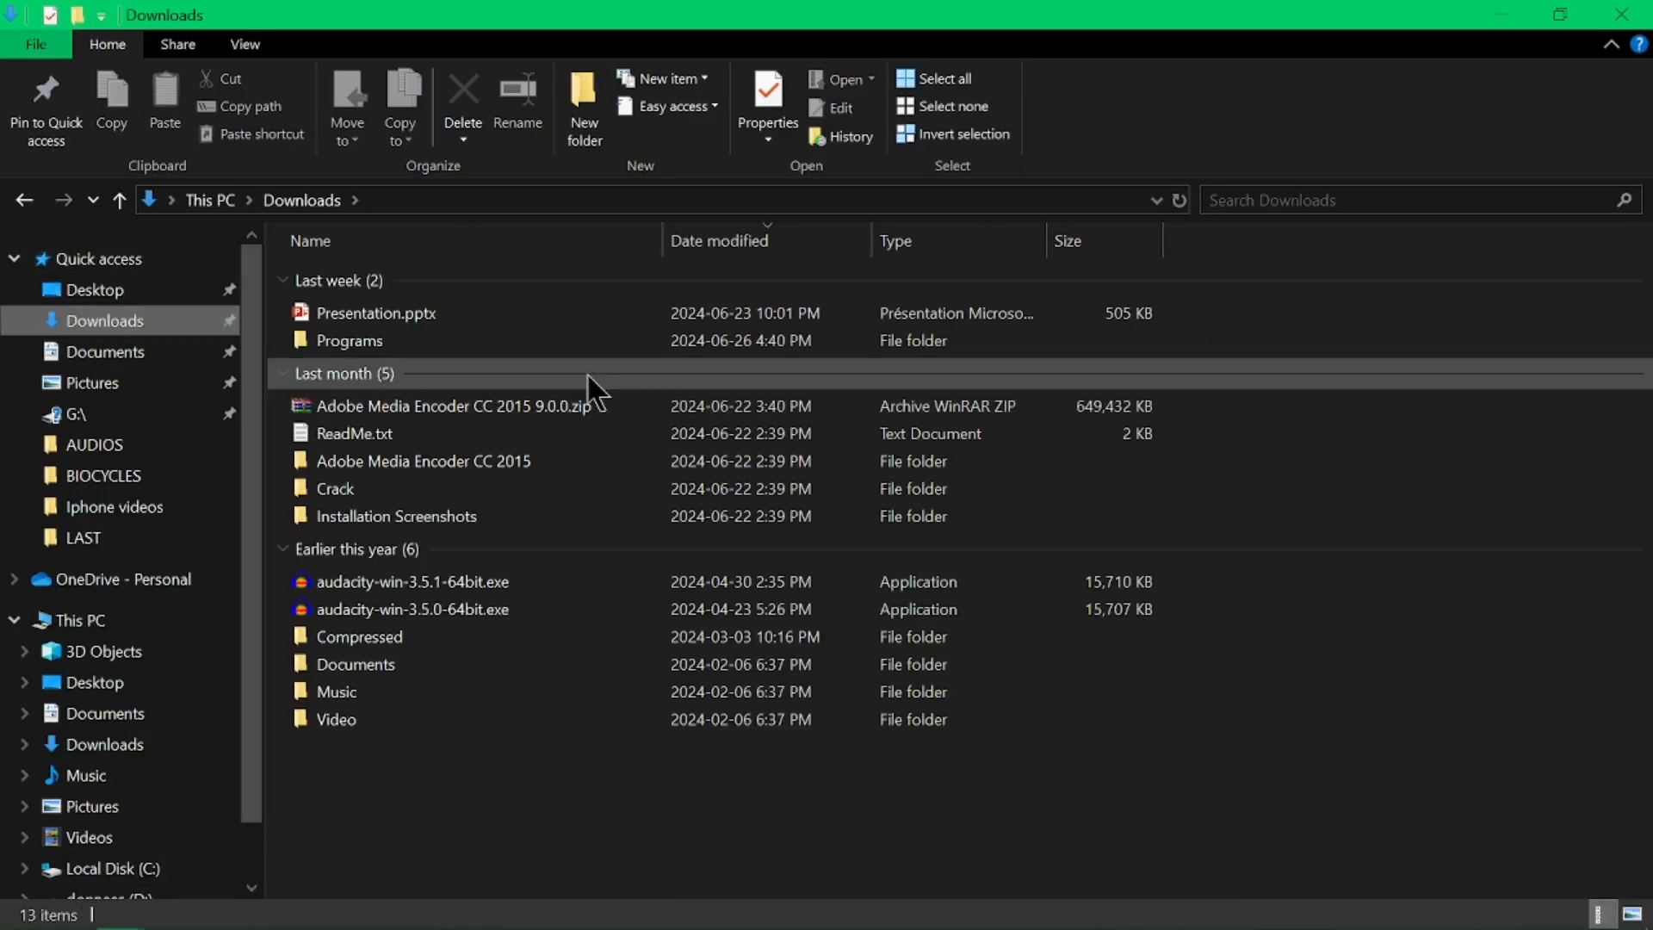
double_click(349, 339)
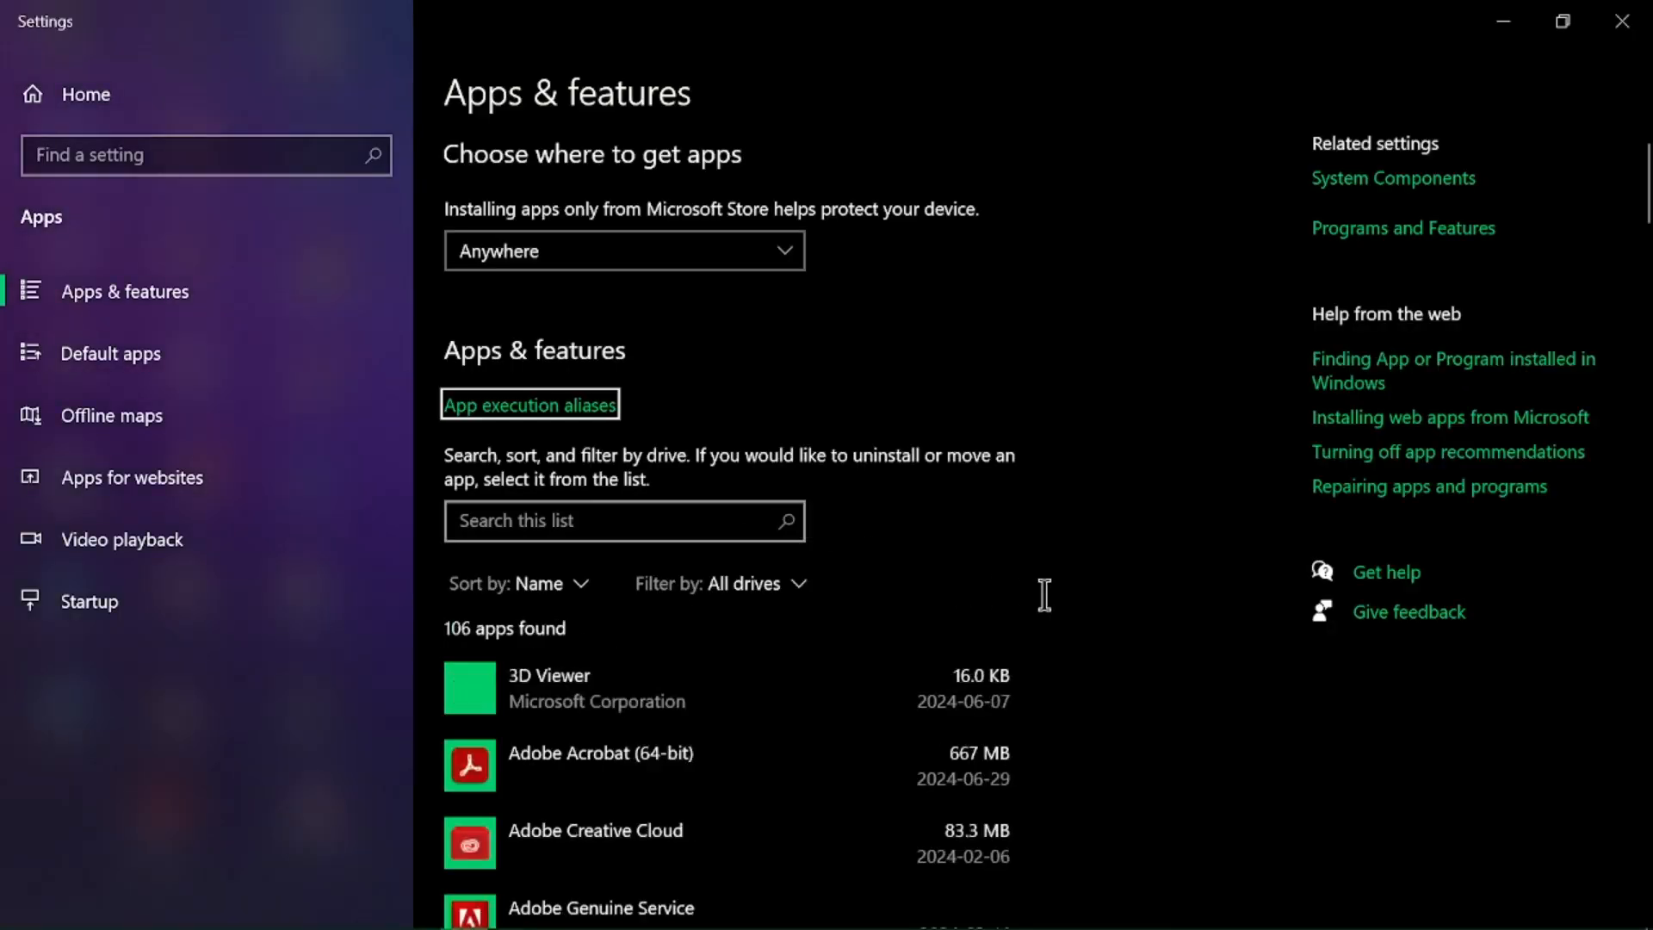
- Uninstall BlueStacks App Player, confirming and skipping the BlueStacks feedback survey
scroll(down, 3)
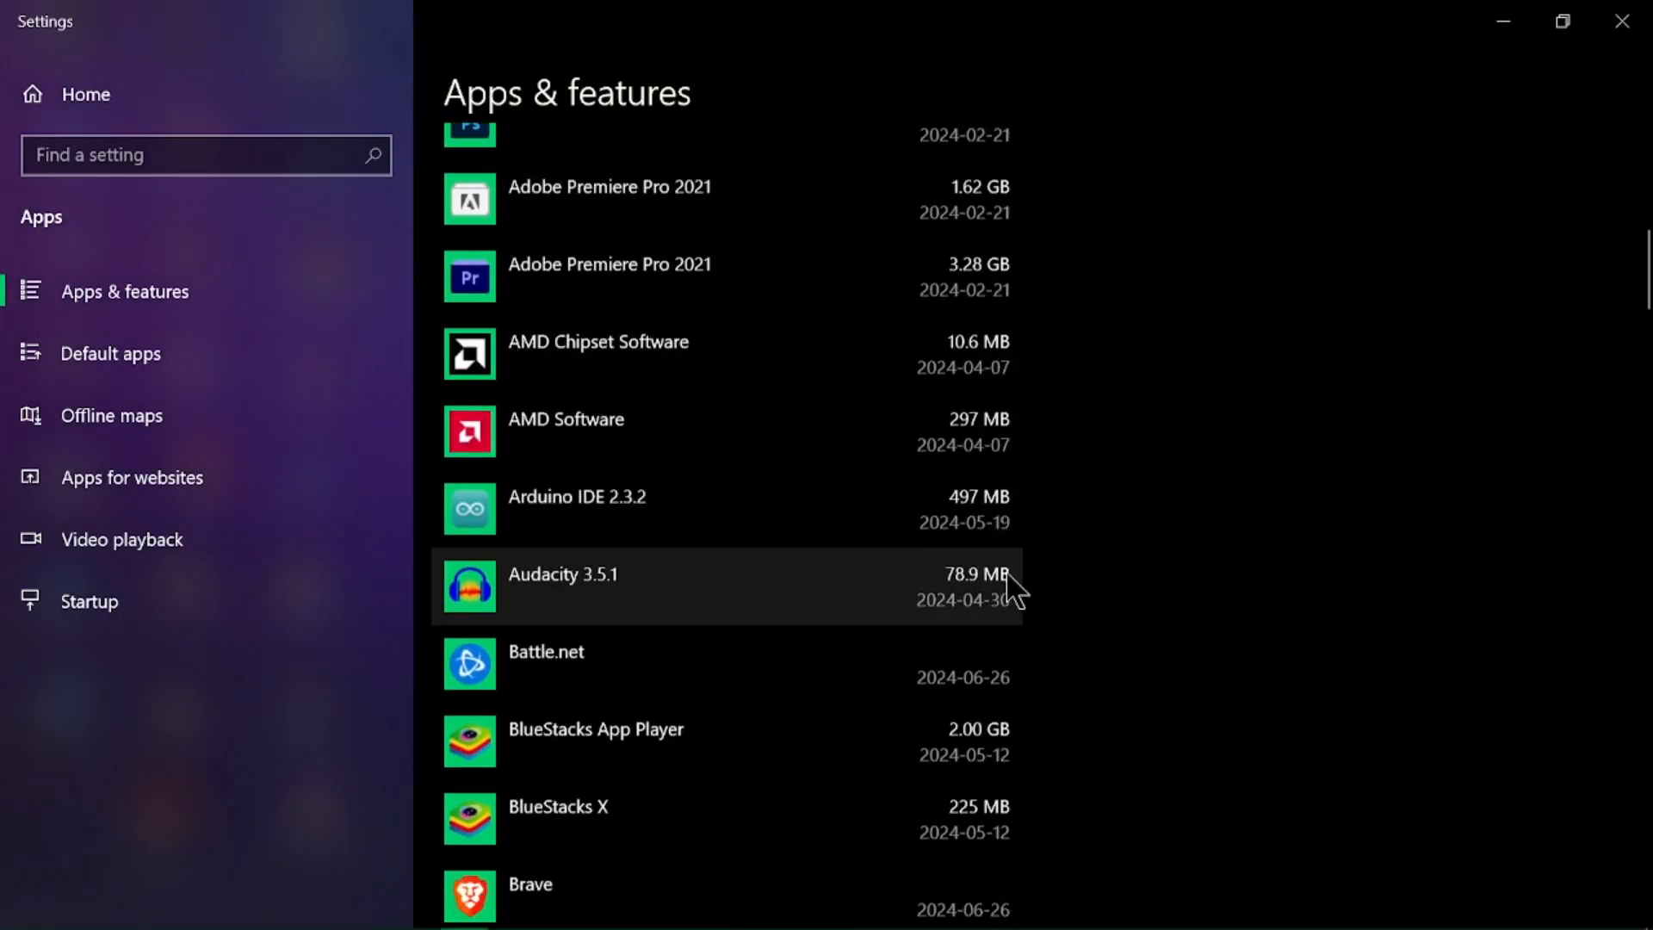
scroll(down, 3)
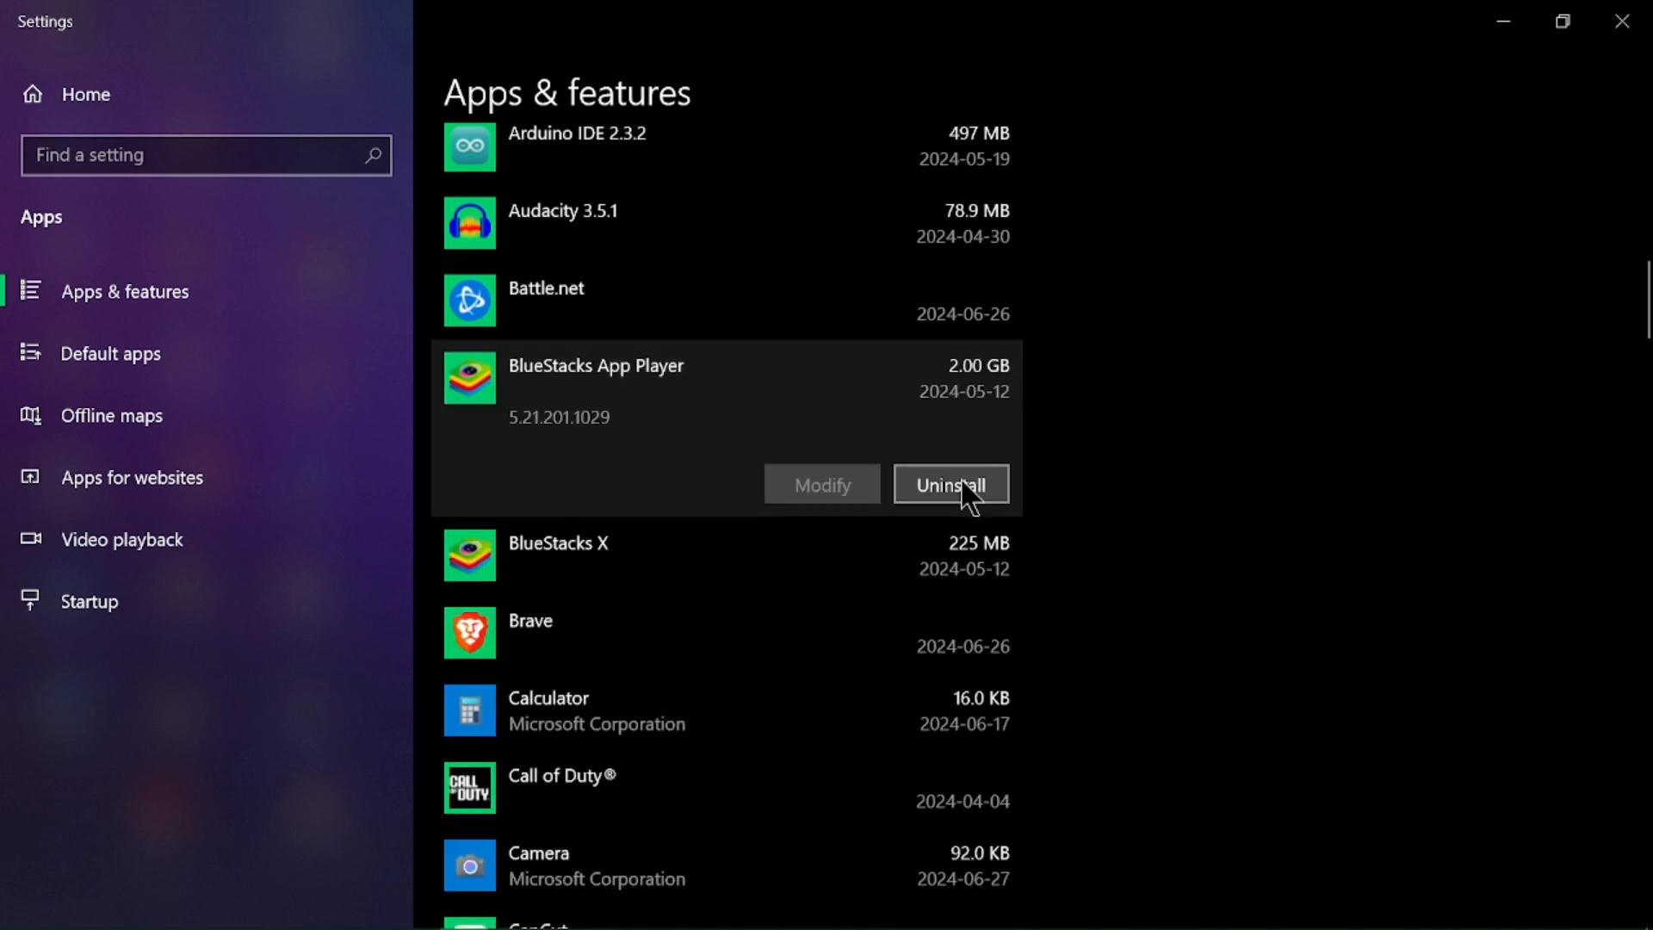
click(948, 484)
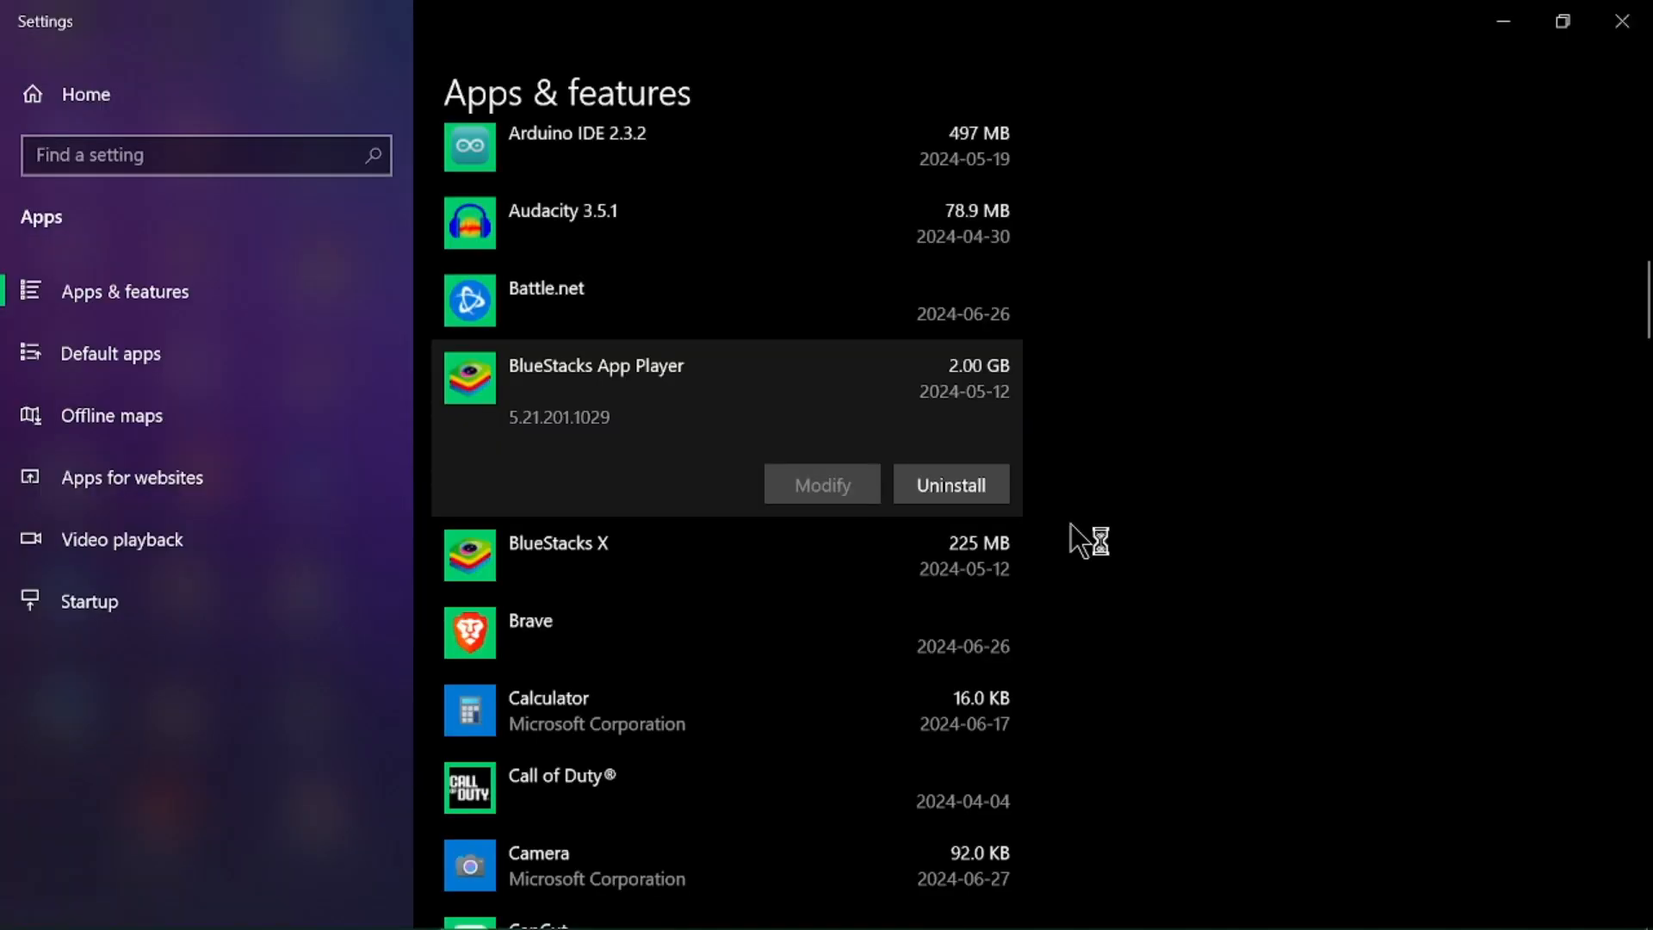
click(948, 484)
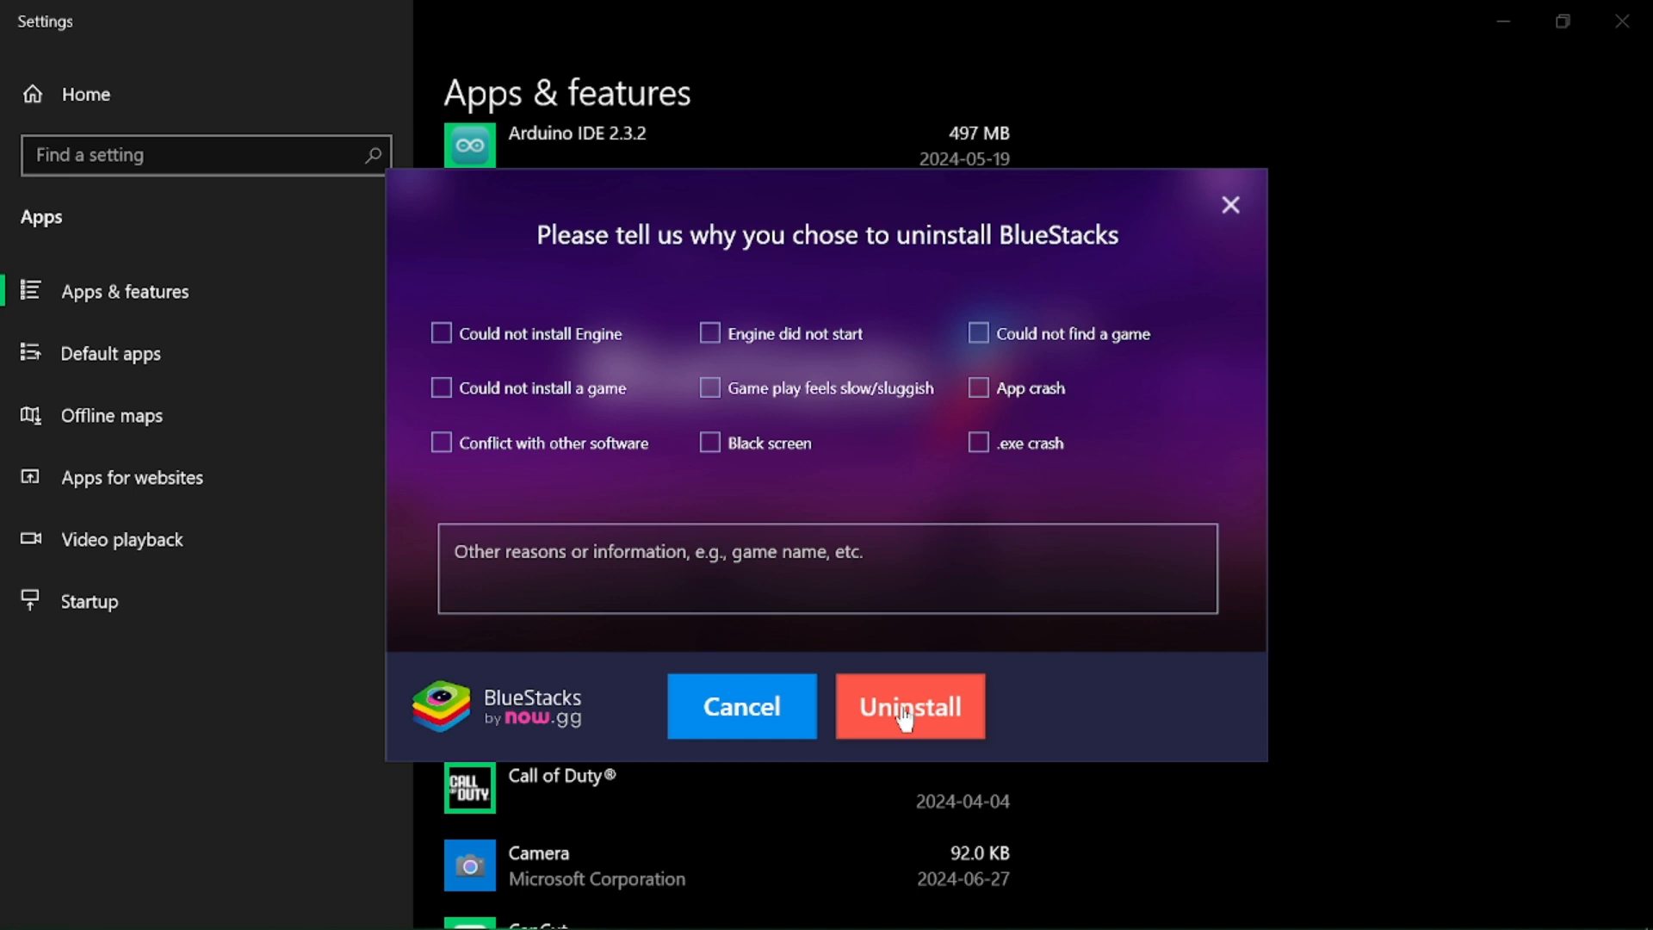
click(907, 706)
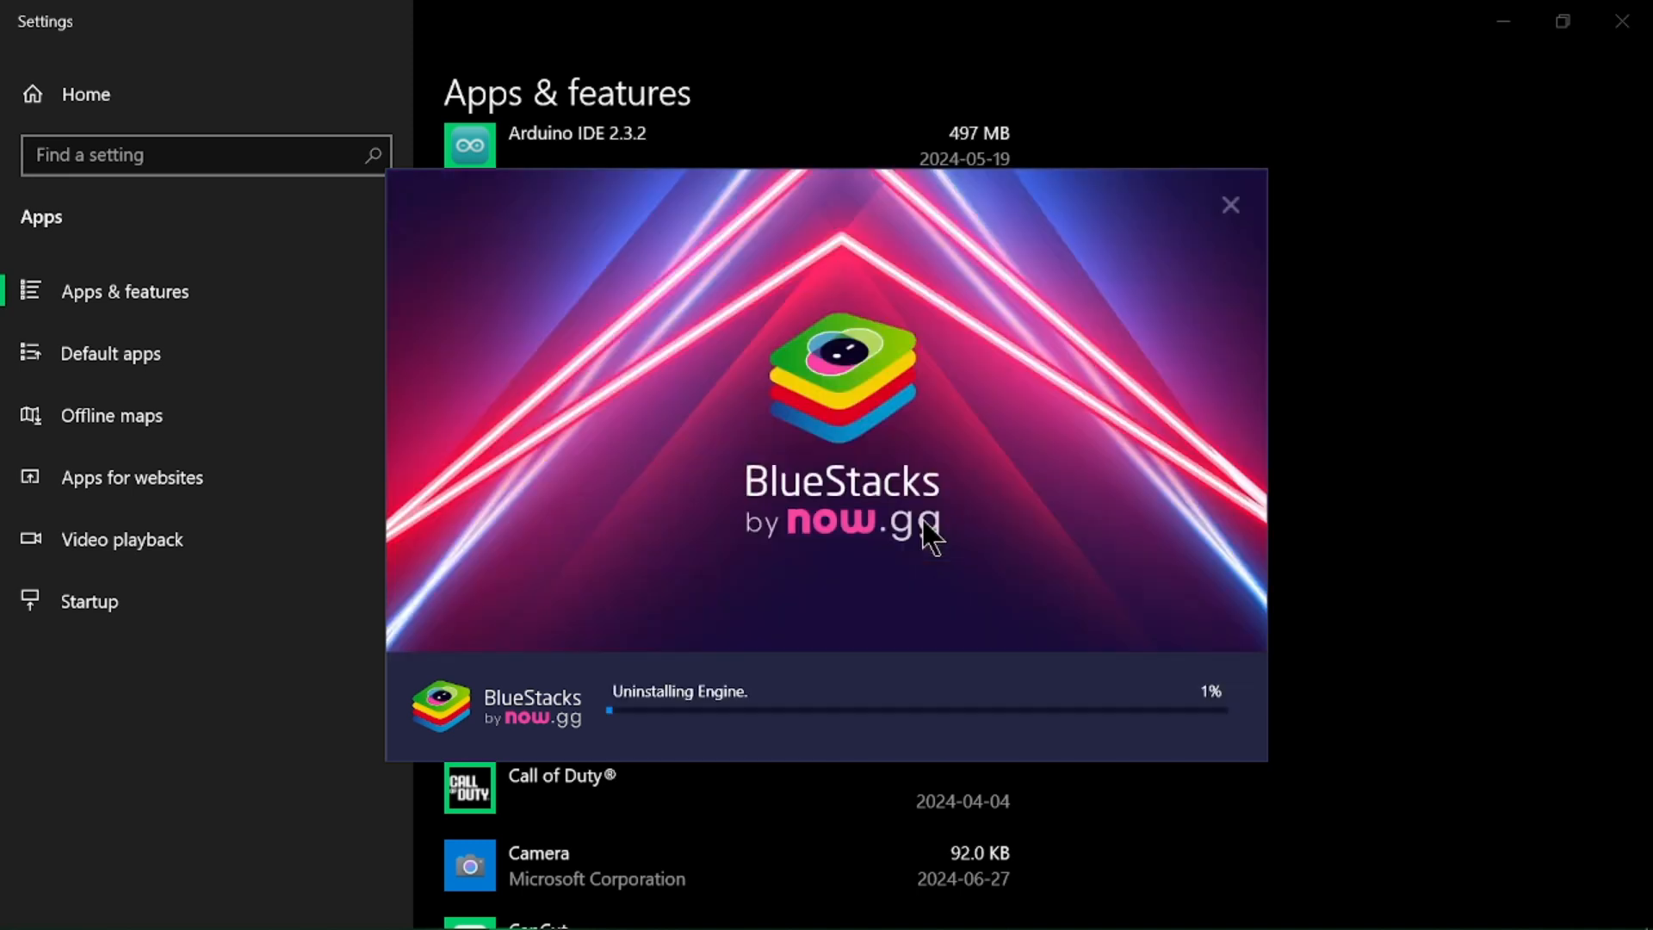